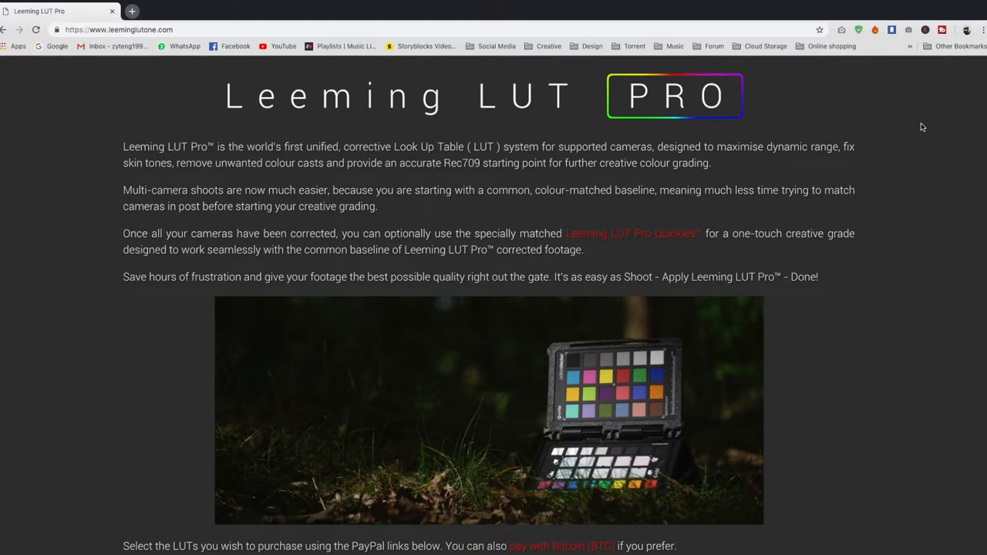
Review the Panasonic combo pack LUT option and read the Panasonic setup guide PDF.
scroll("down", 3)
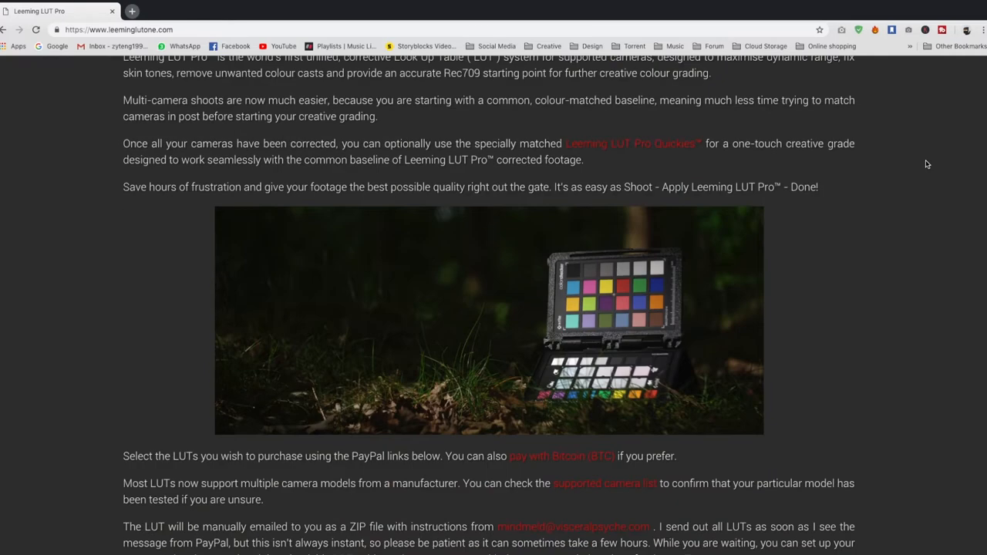
scroll("down", 3)
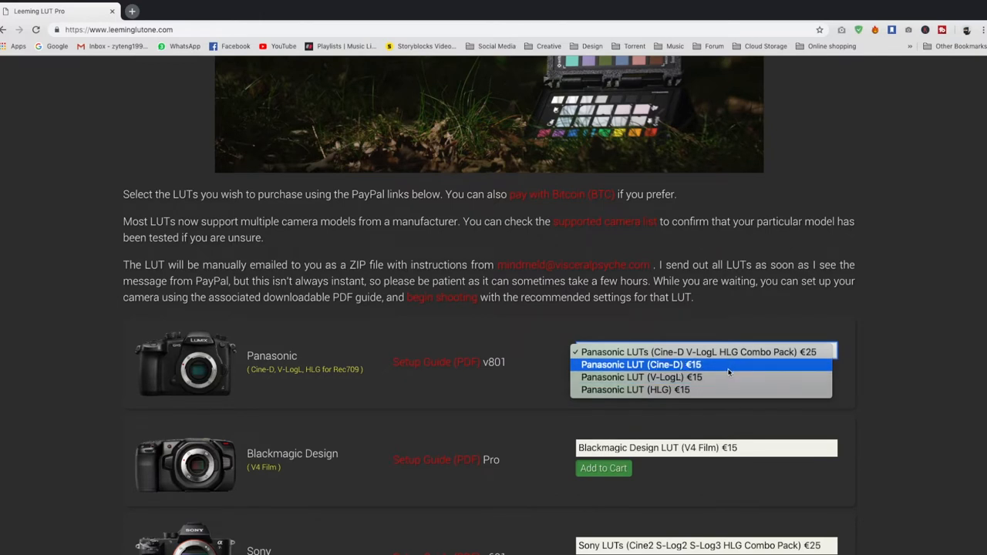
mouse_move(725, 376)
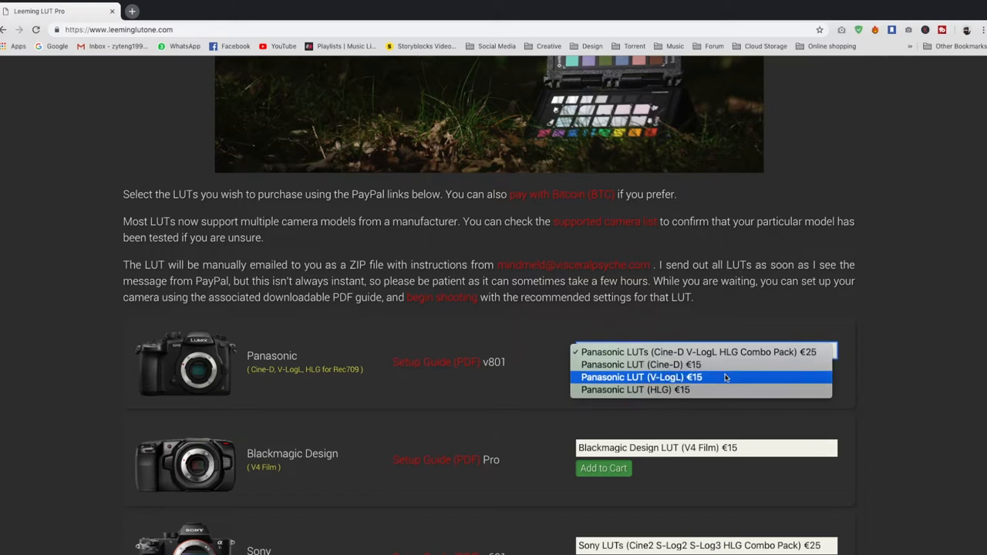
left_click(697, 352)
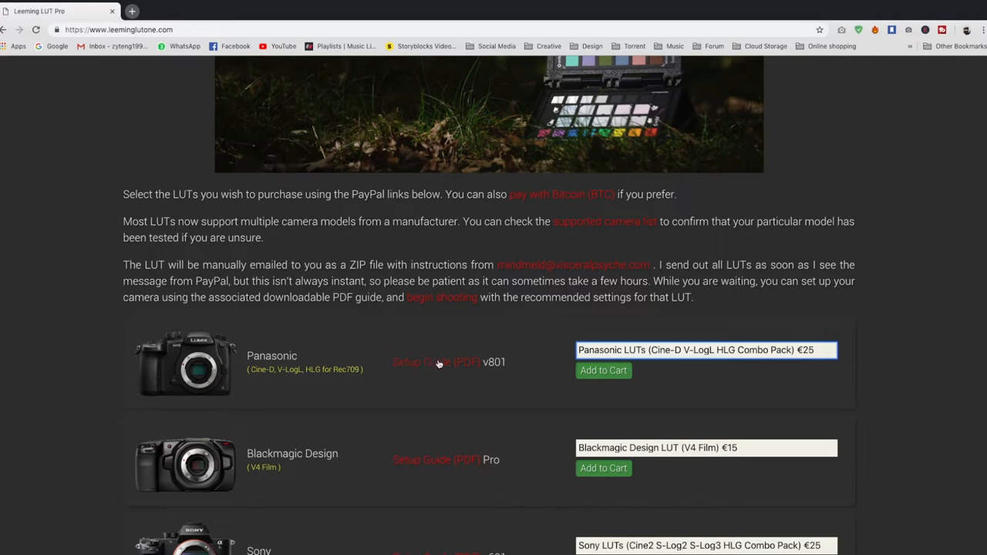
left_click(436, 362)
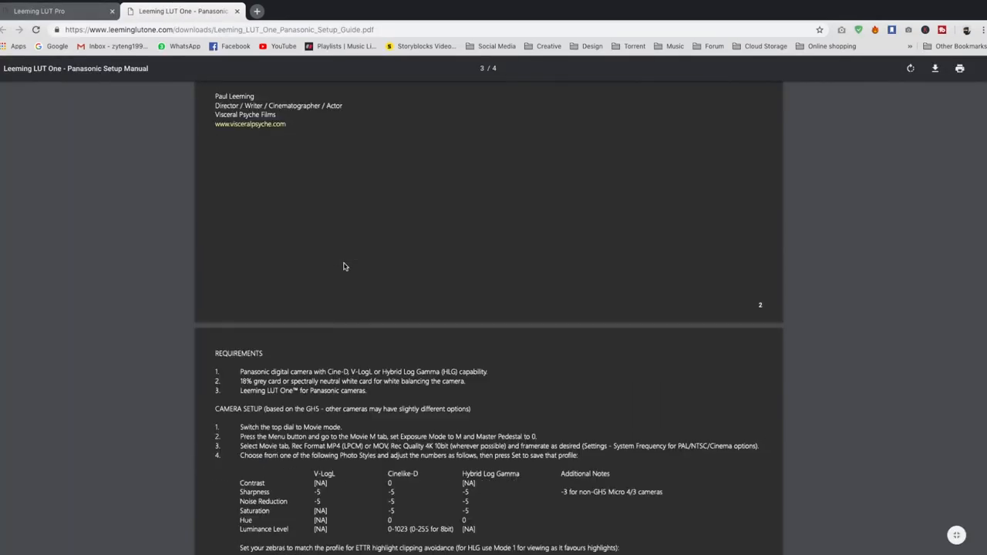
scroll("down", 3)
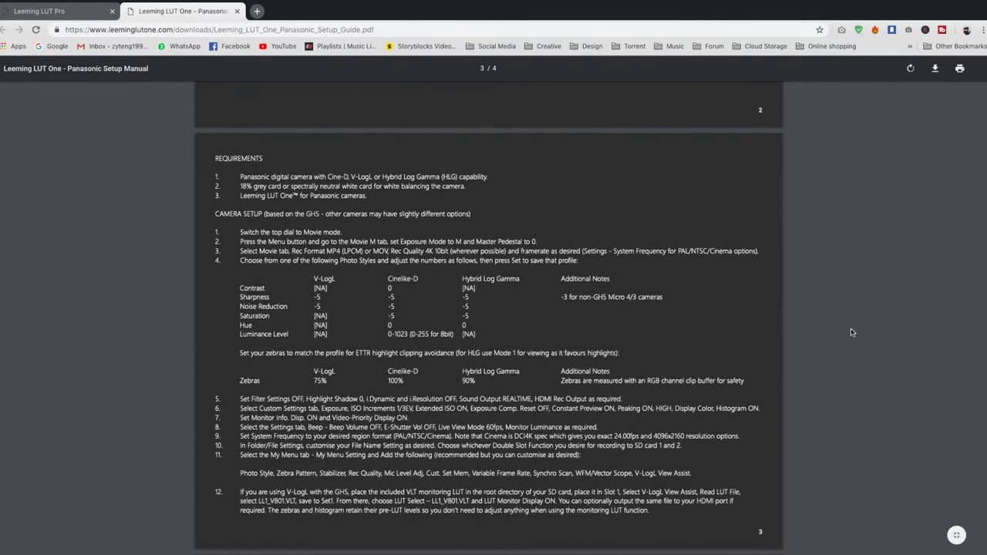
mouse_move(253, 466)
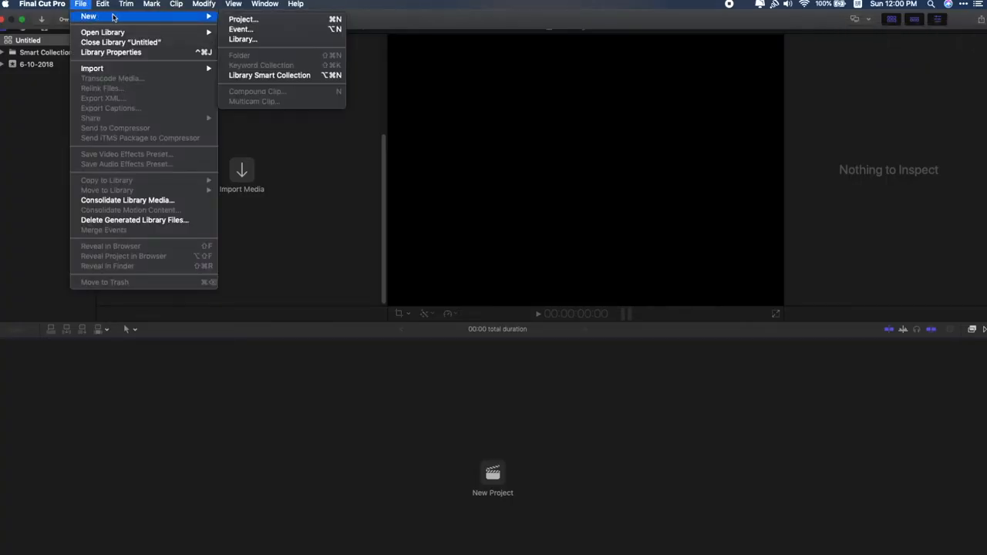
Create and save a new library named 'HLG'.
left_click(244, 38)
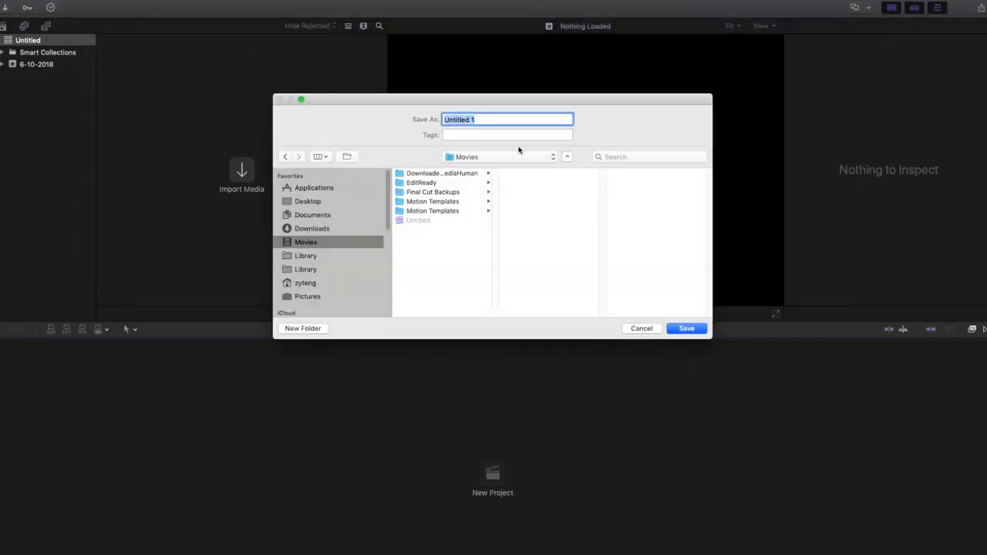
type("H")
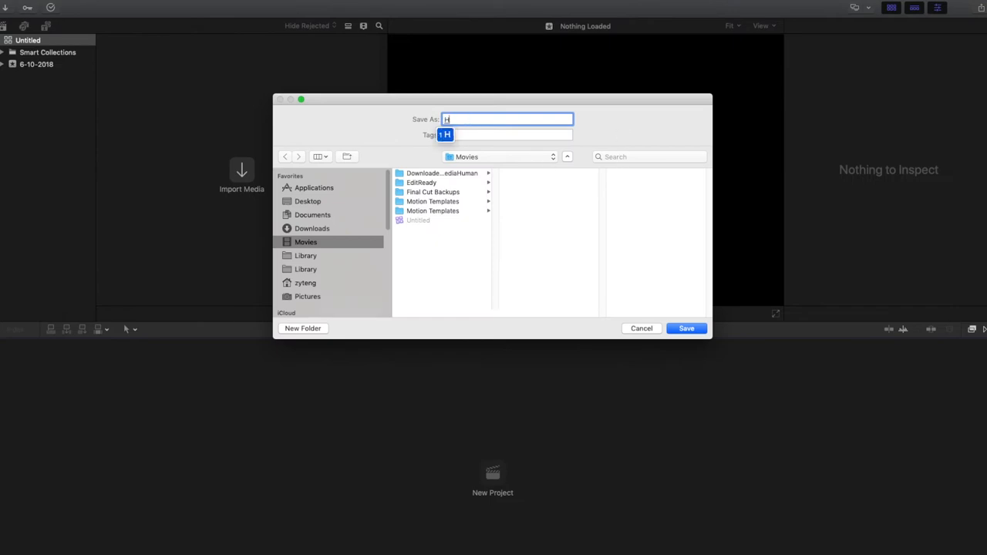
type("LG")
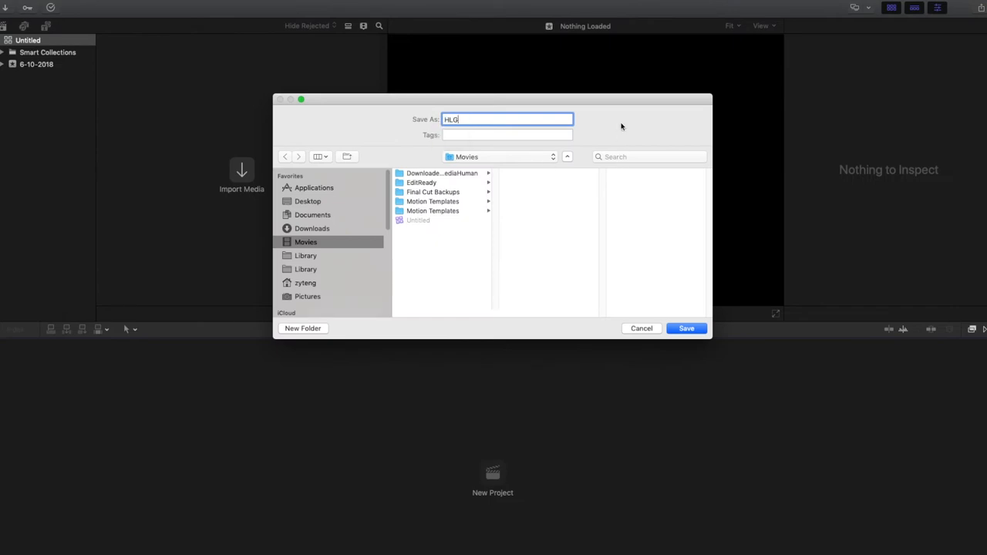
left_click(81, 4)
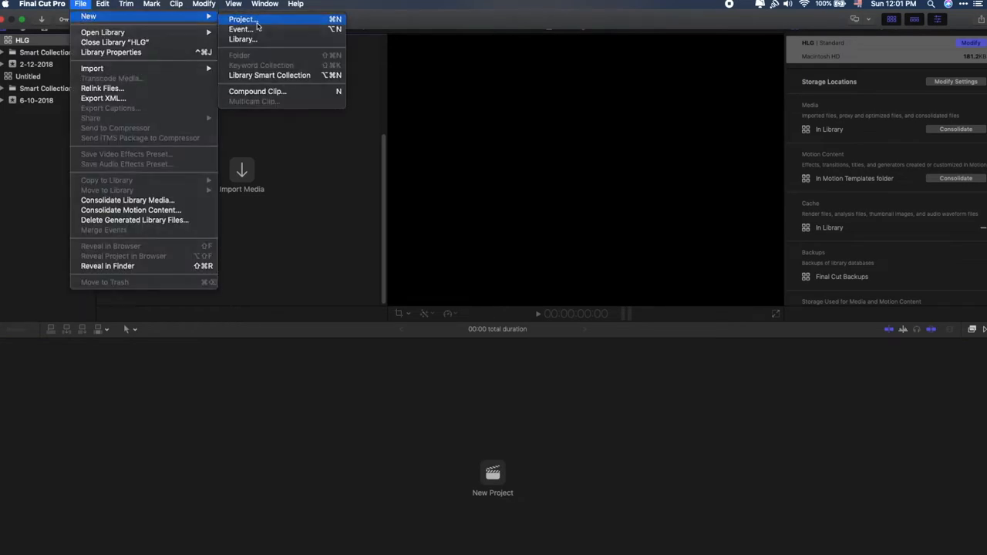
Create a new project and import all clips from the Desktop's HLG folder.
left_click(242, 18)
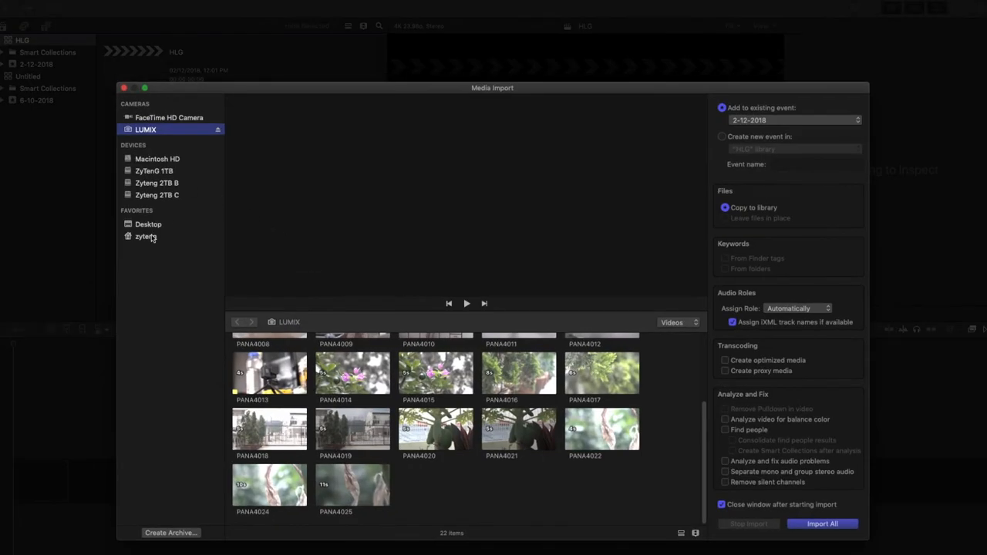
left_click(148, 224)
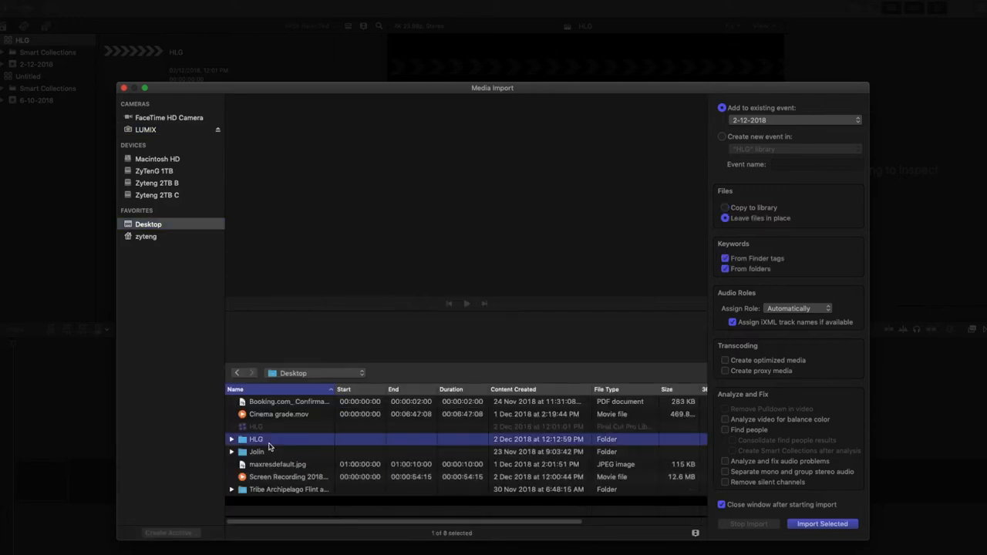
double_click(256, 438)
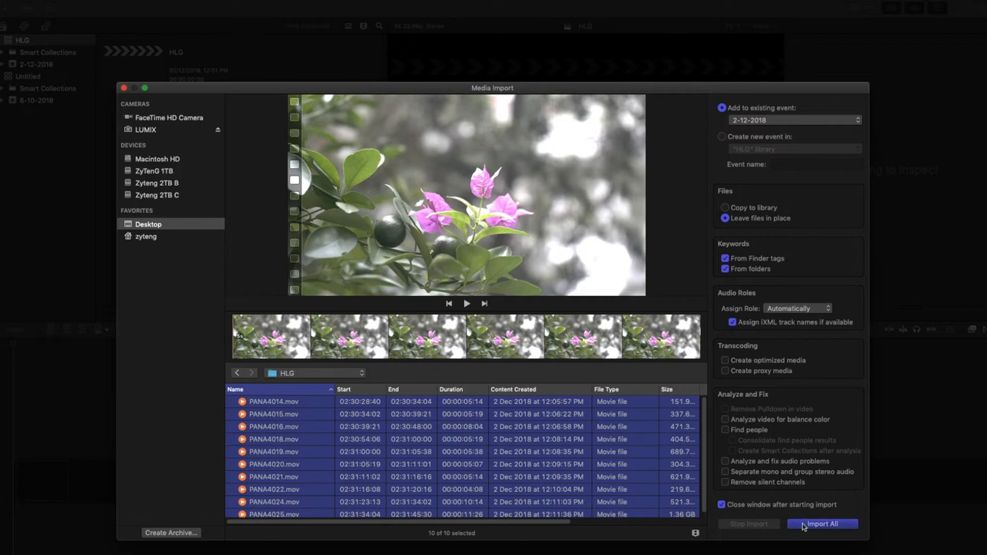
left_click(821, 525)
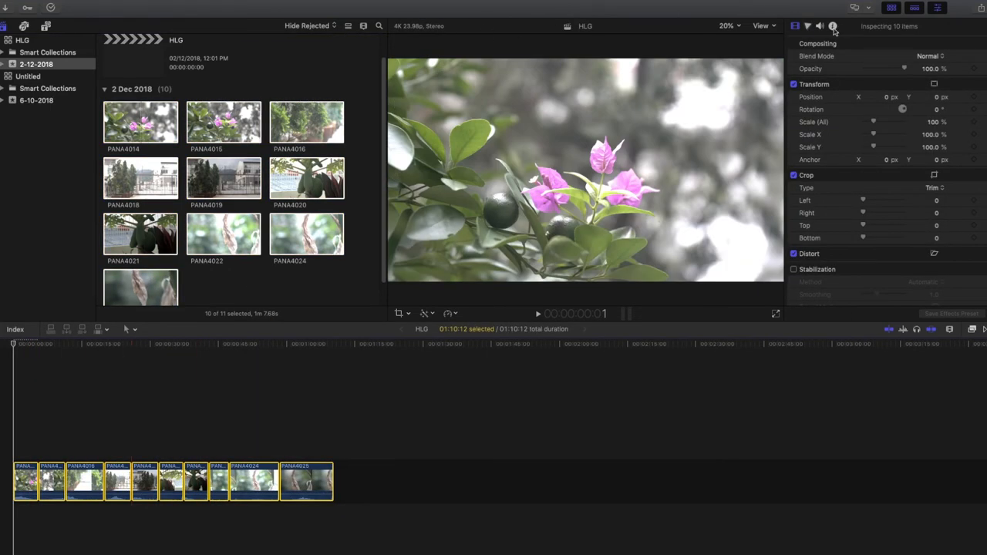
Show the clips' Info metadata and list the available camera LUTs.
left_click(833, 26)
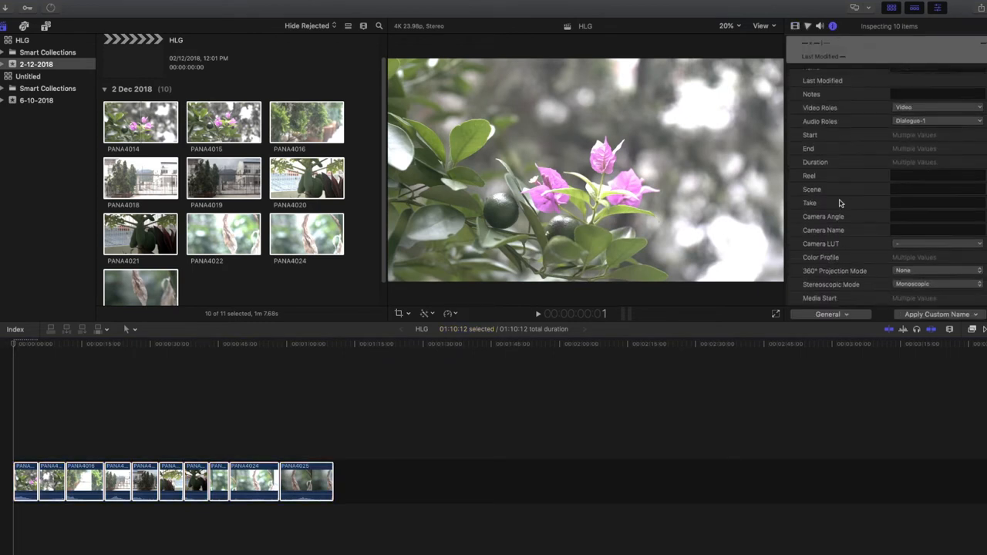
left_click(830, 314)
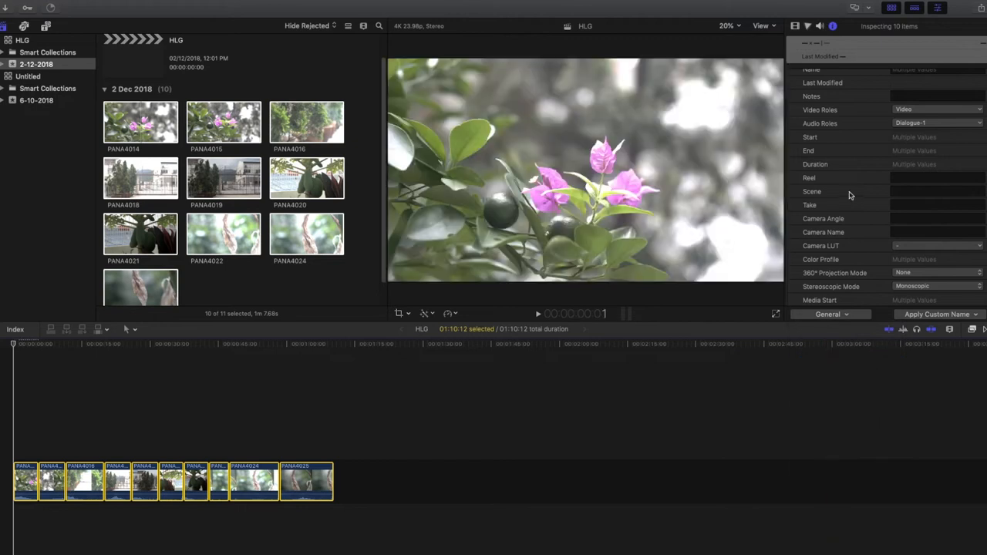
left_click(25, 481)
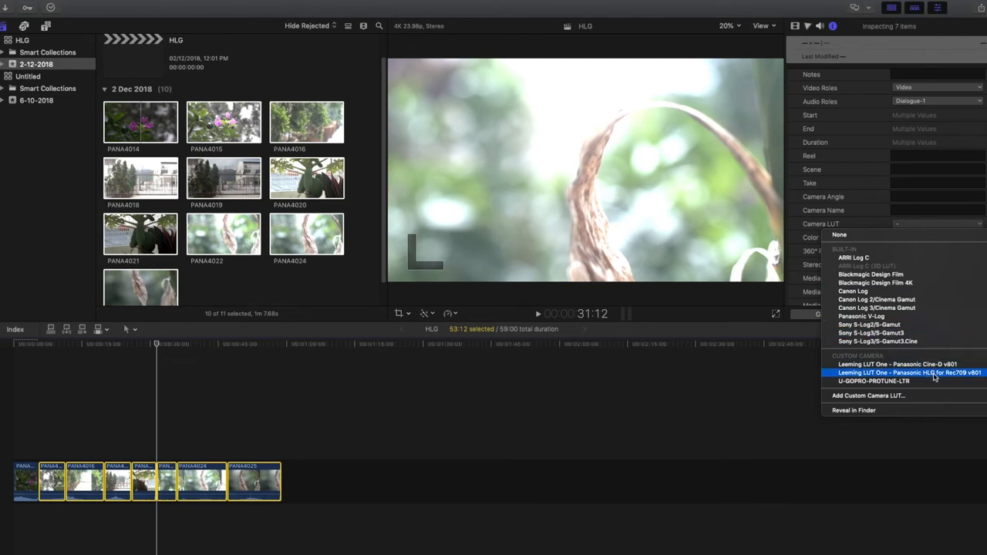
Apply the Leeming LUT One – Panasonic HLG for Rec709 v801 camera LUT to the clips.
left_click(909, 372)
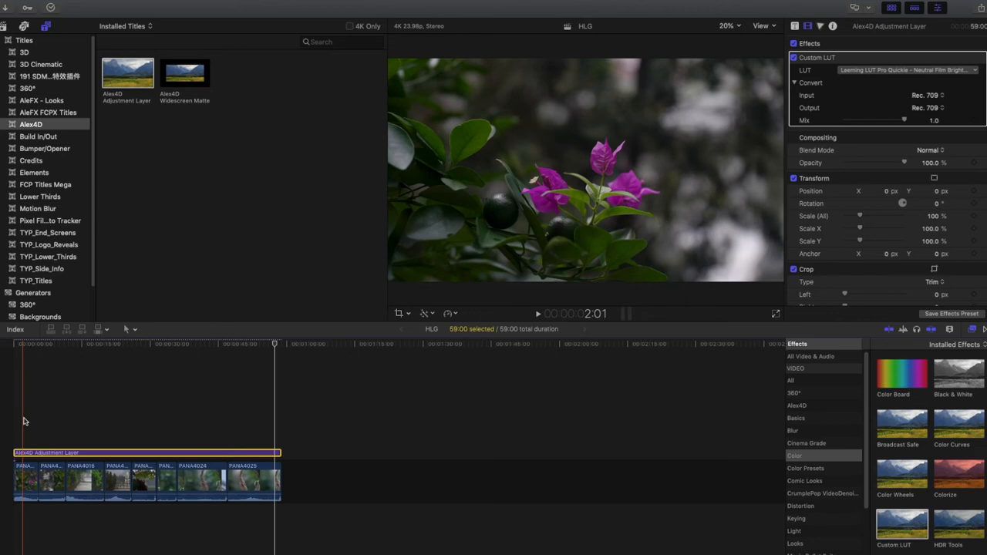
Check the adjustment layer's LUT list, then show Color Wheels for the PANA4024 clip.
left_click(907, 71)
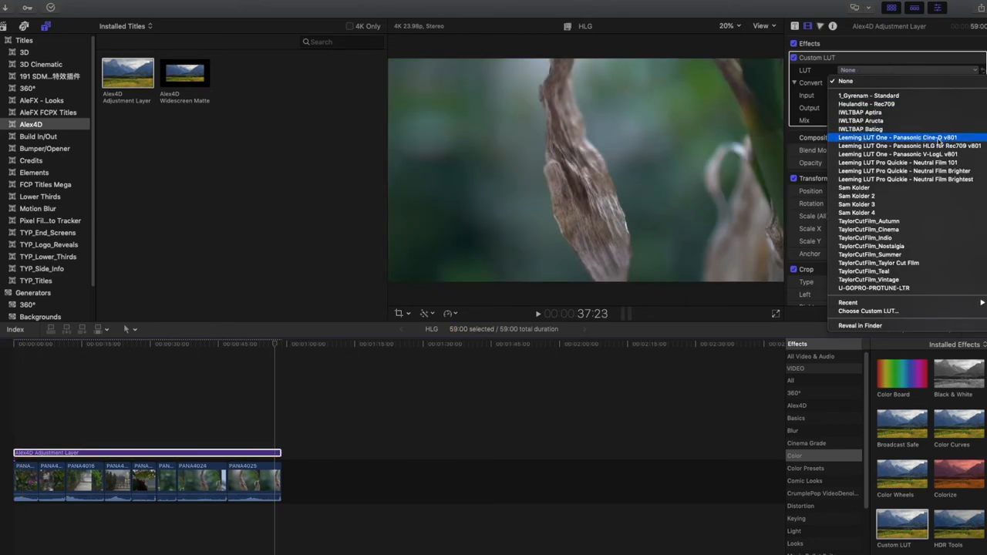
mouse_move(898, 162)
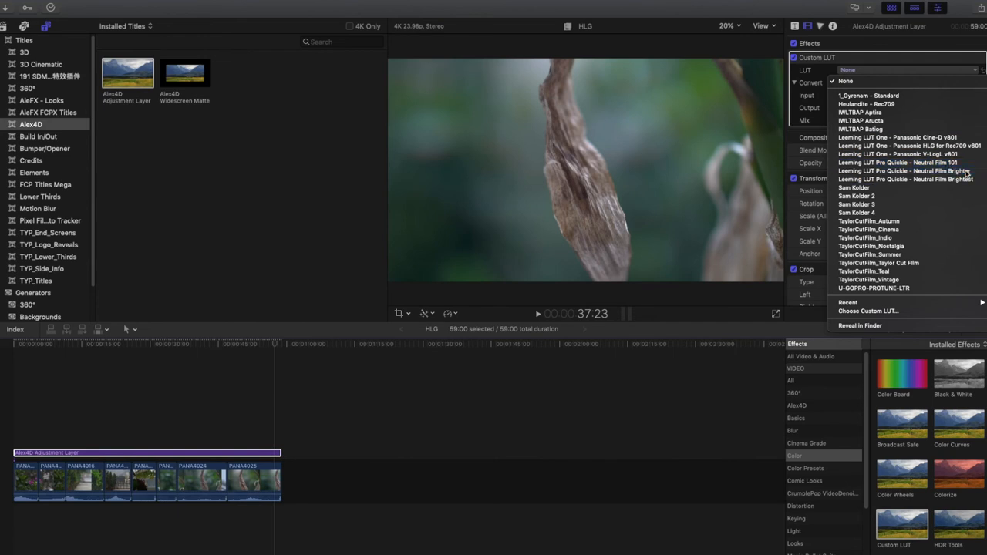
left_click(907, 179)
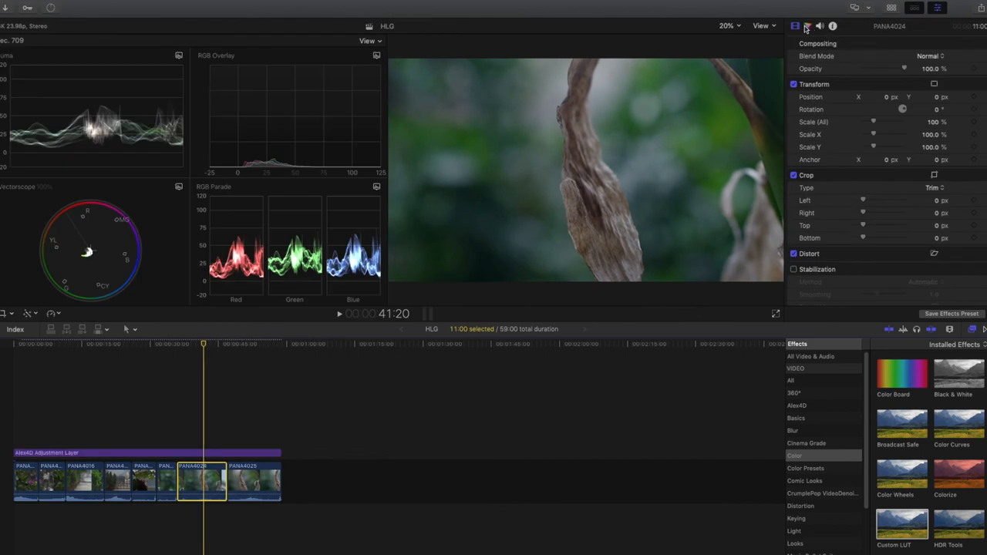
left_click(809, 24)
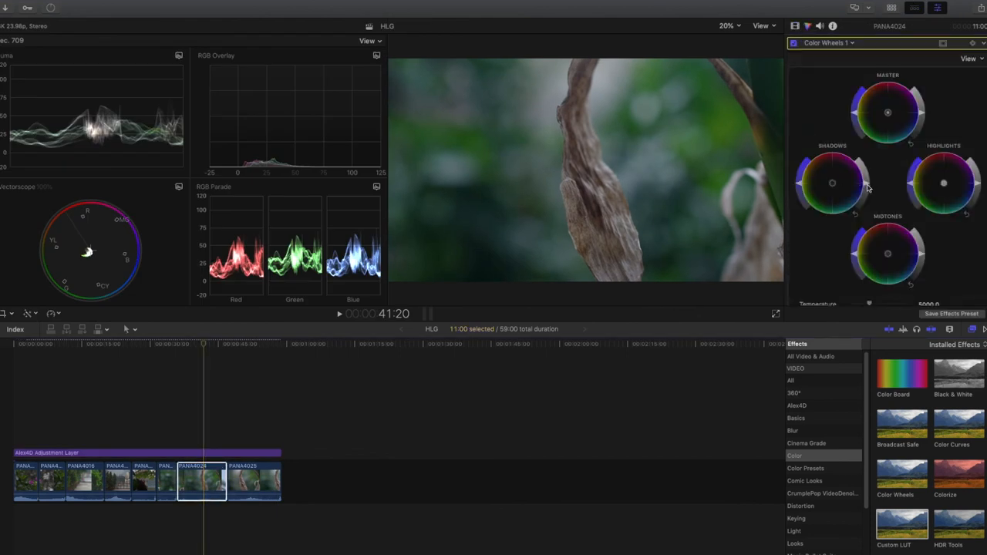